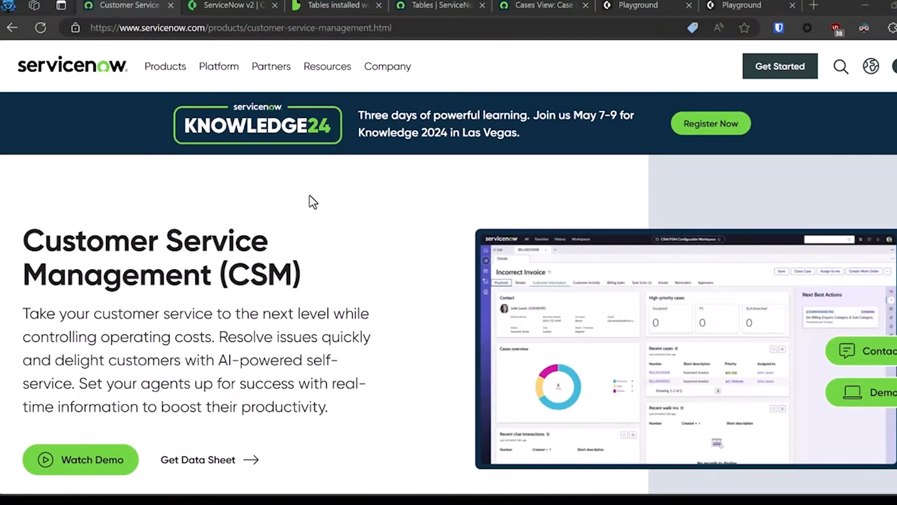
mouse_move(337, 264)
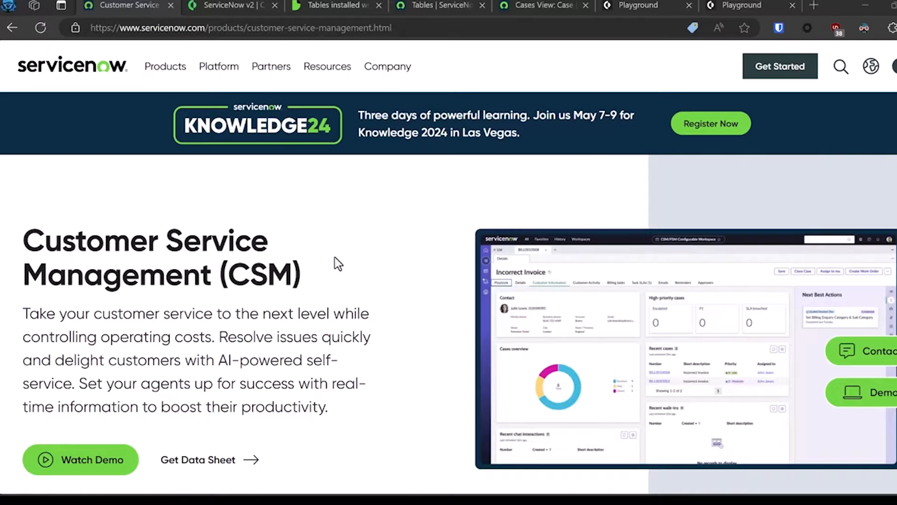
mouse_move(353, 254)
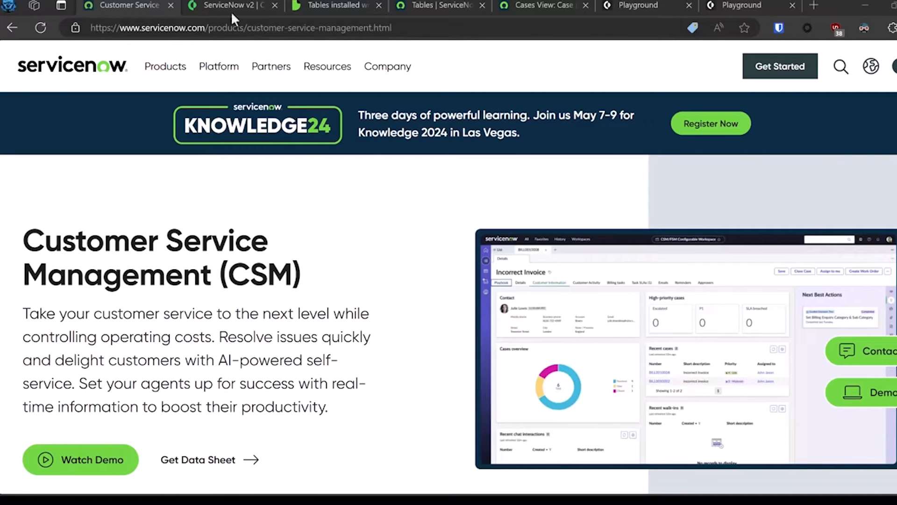
Step: Jump to the servicenow-create-record section of the ServiceNow v2 integration docs
click(231, 5)
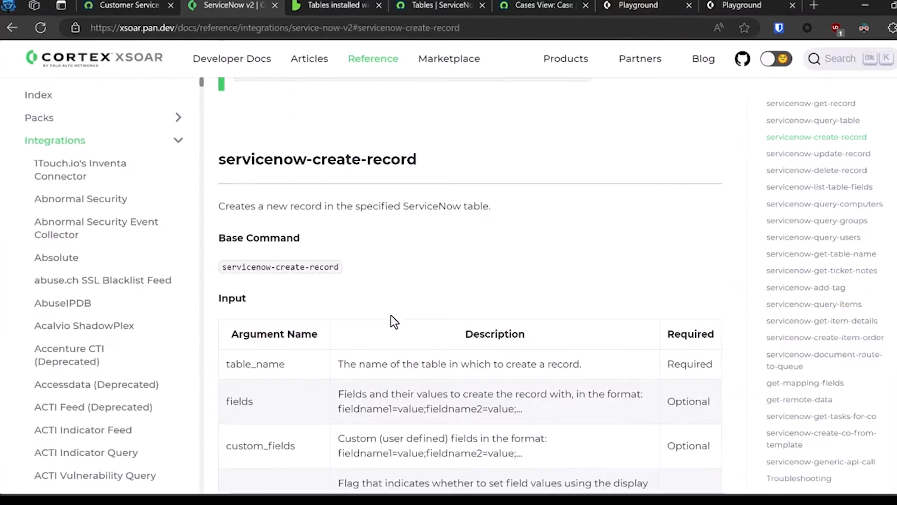
scroll(down, 3)
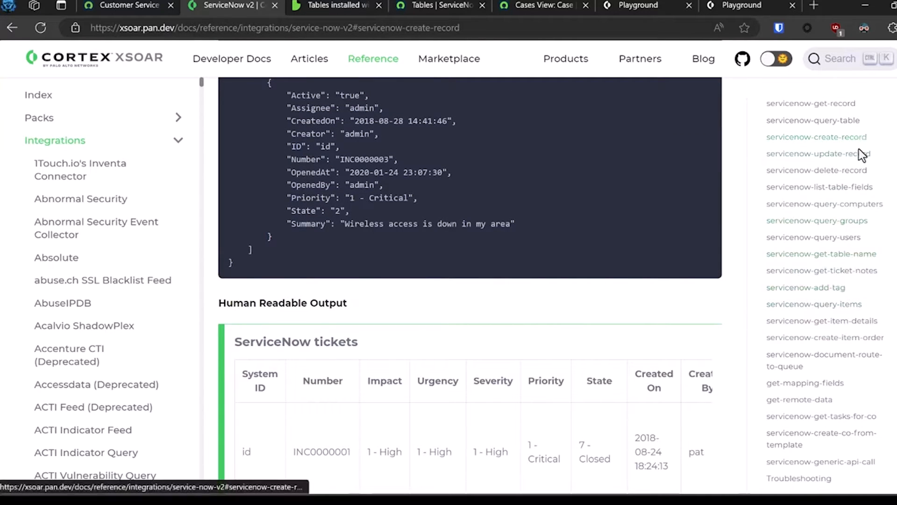
mouse_move(856, 143)
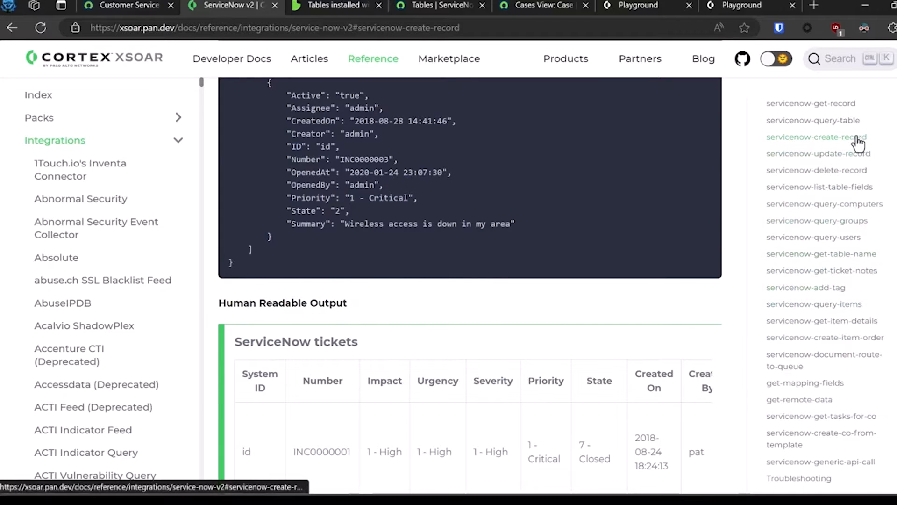
click(817, 137)
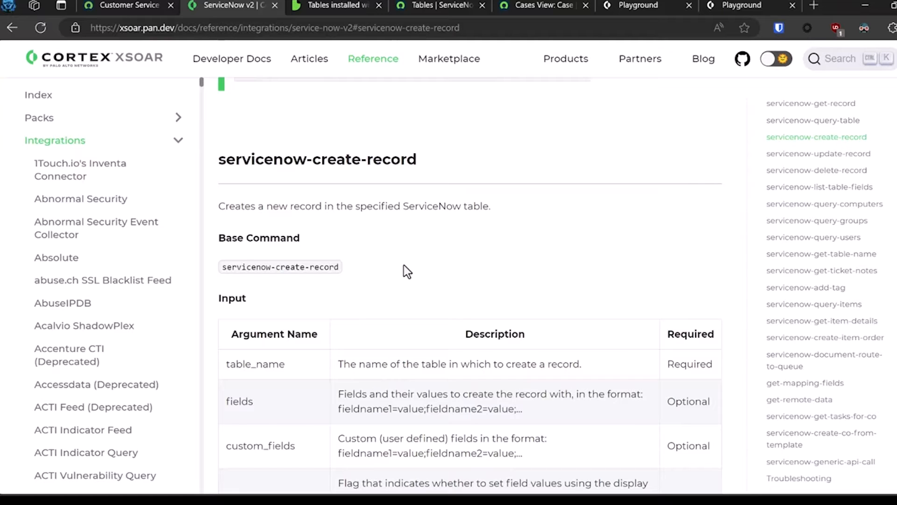
mouse_move(348, 164)
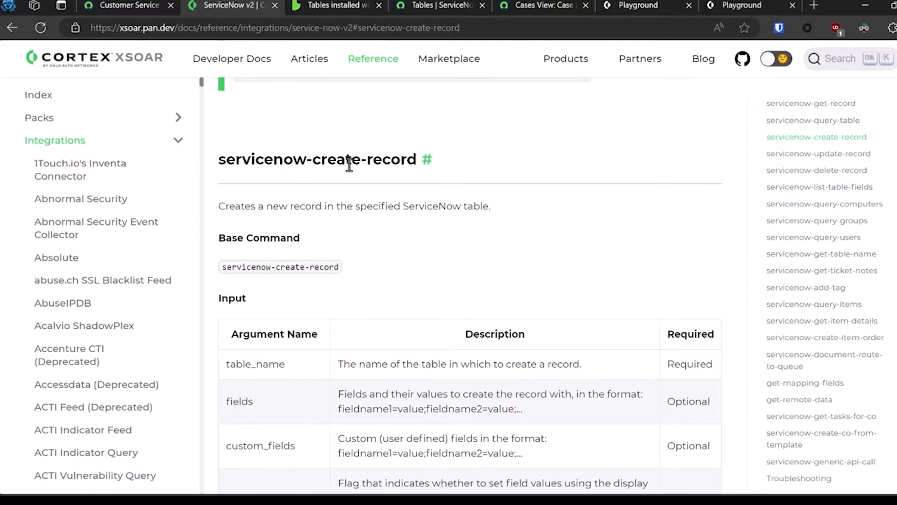
mouse_move(352, 147)
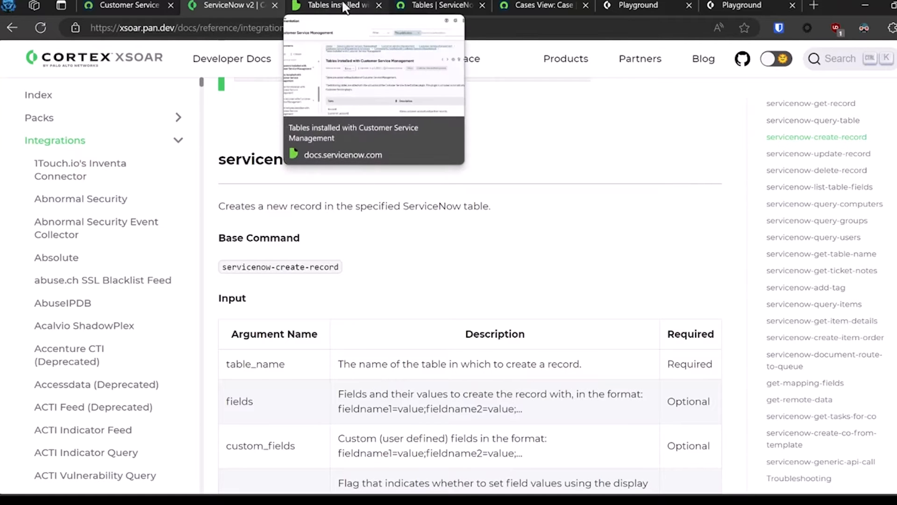
Step: Locate the Case row and select its system name sn_customerservice_case in the CSM tables page
click(335, 6)
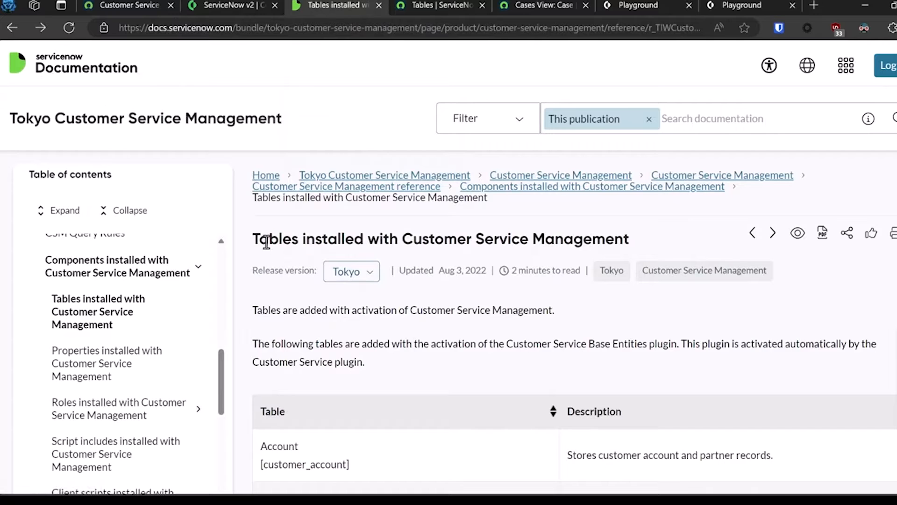
scroll(down, 3)
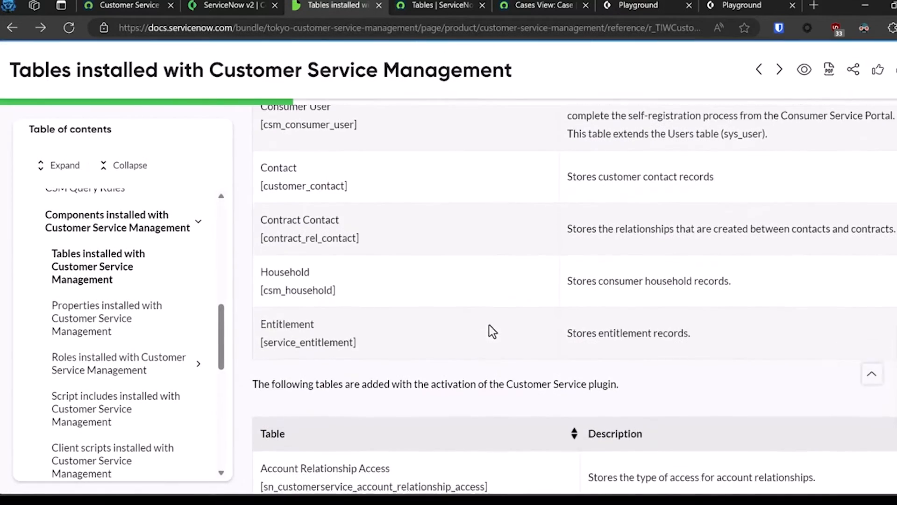
scroll(down, 3)
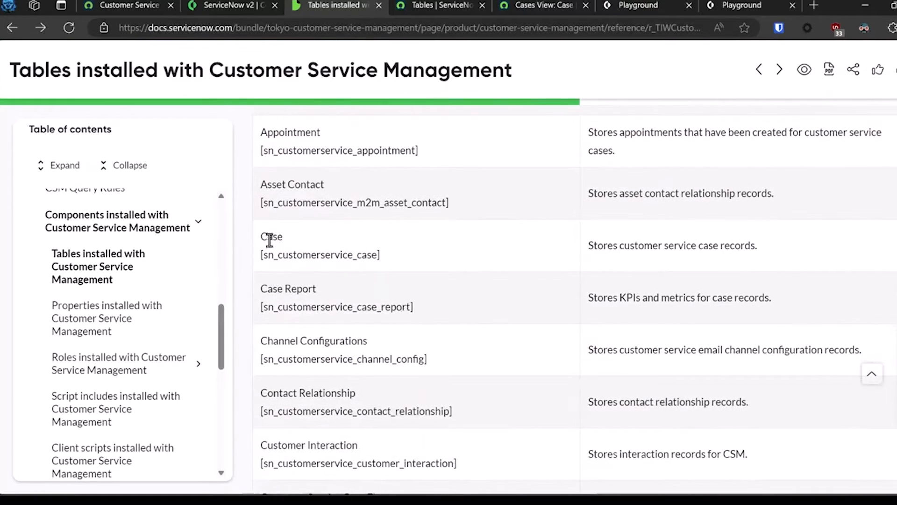
drag(264, 236, 380, 254)
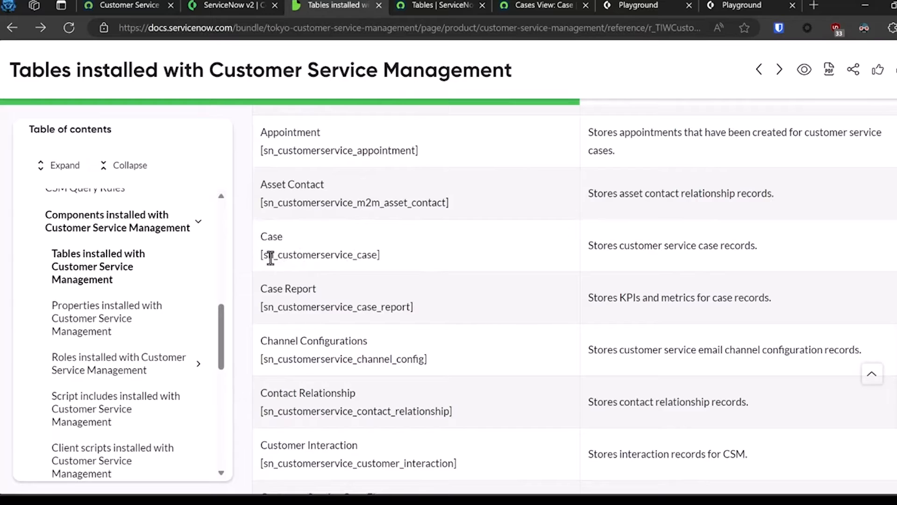
double_click(321, 254)
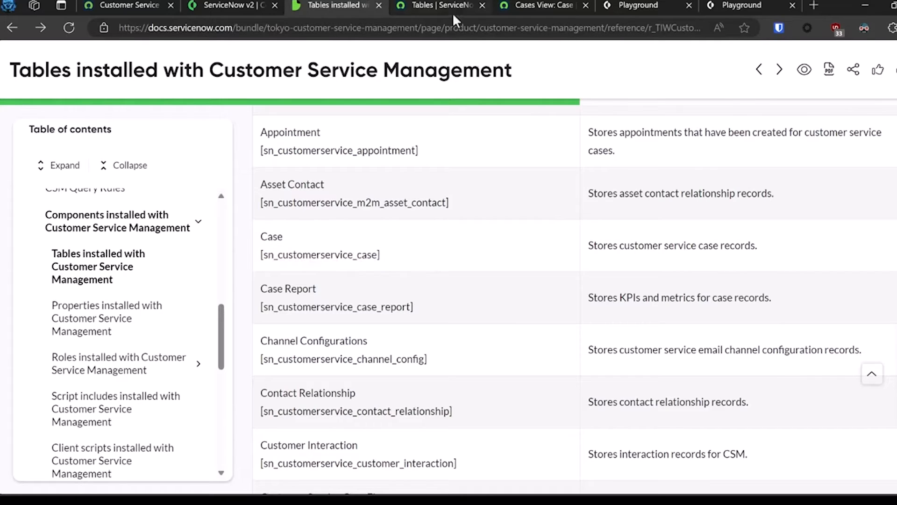
mouse_move(441, 5)
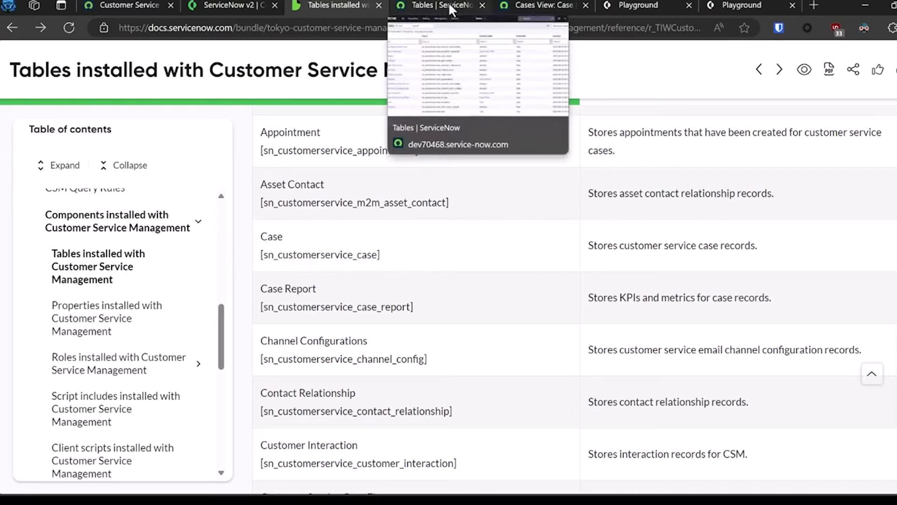
Step: Show the instance's sn_customerservice tables list and reach the Case table entry
click(438, 6)
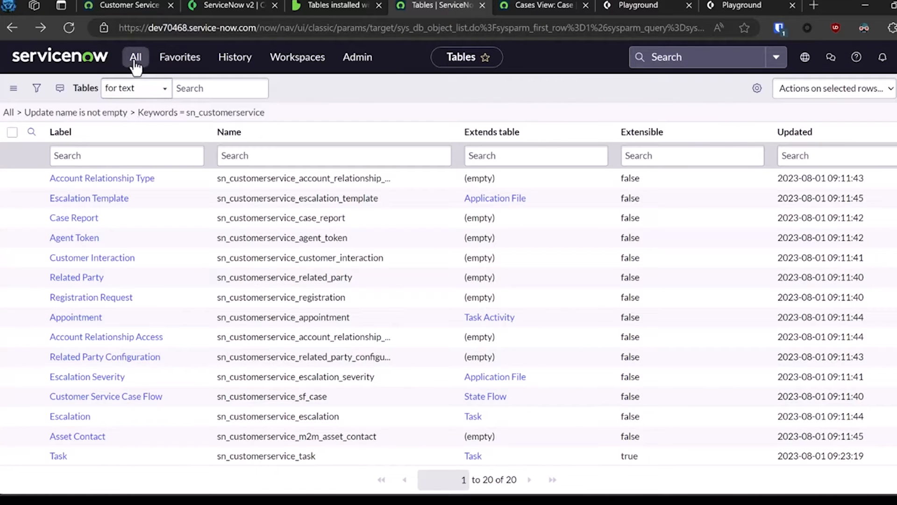
click(135, 57)
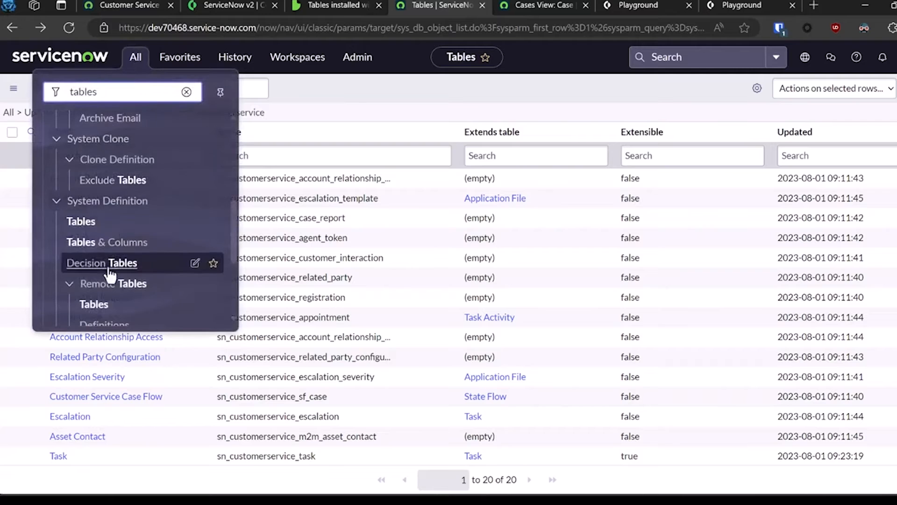
mouse_move(106, 201)
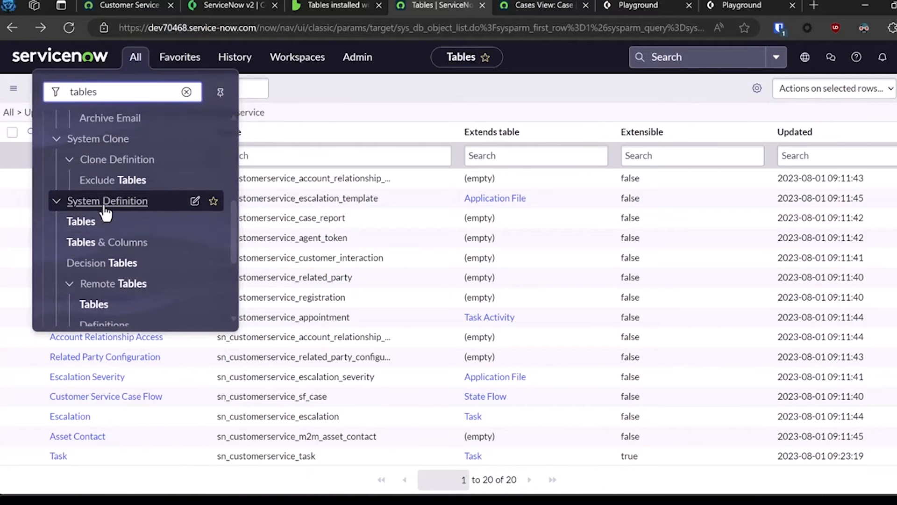
click(80, 221)
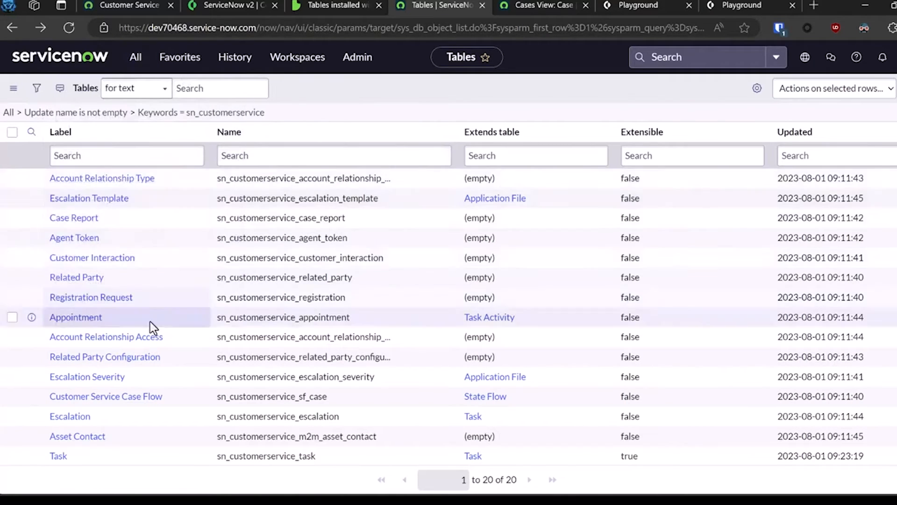
scroll(down, 3)
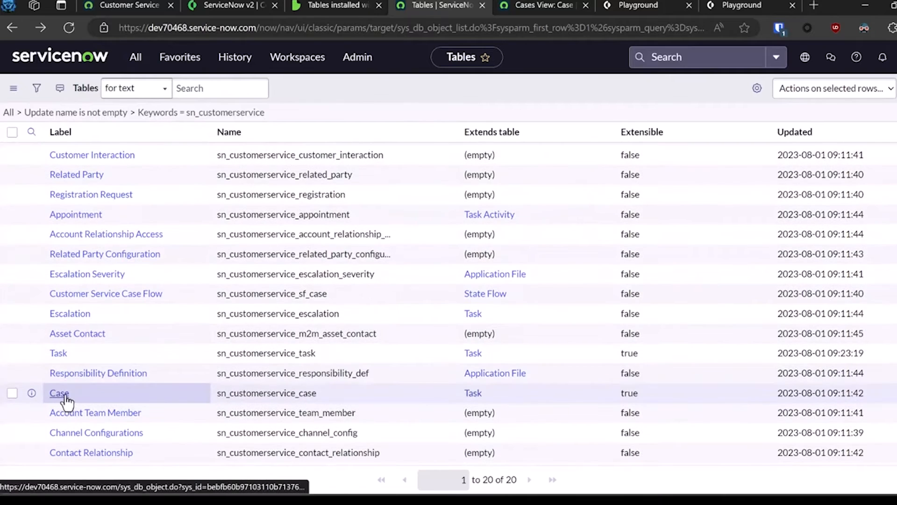
click(58, 393)
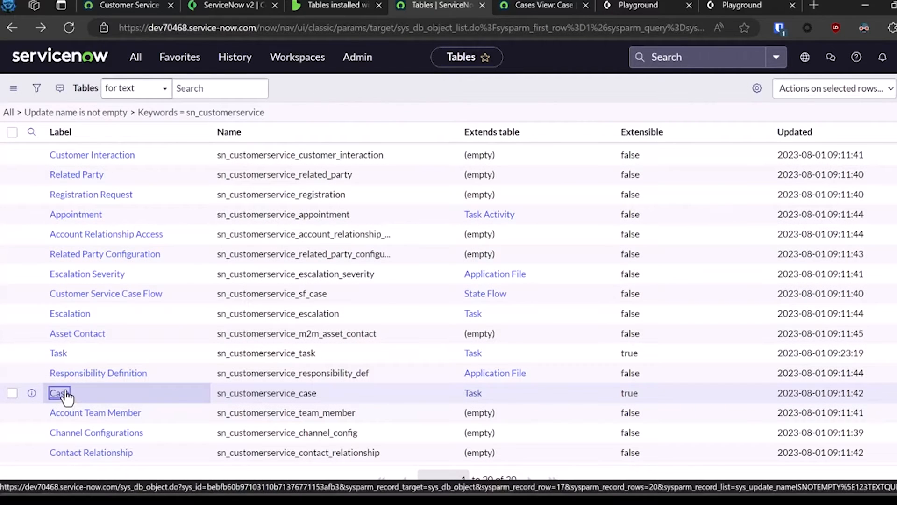
Step: From the Case table record, view the Assigned on column's dictionary entry (assigned_on, Date/Time)
click(58, 392)
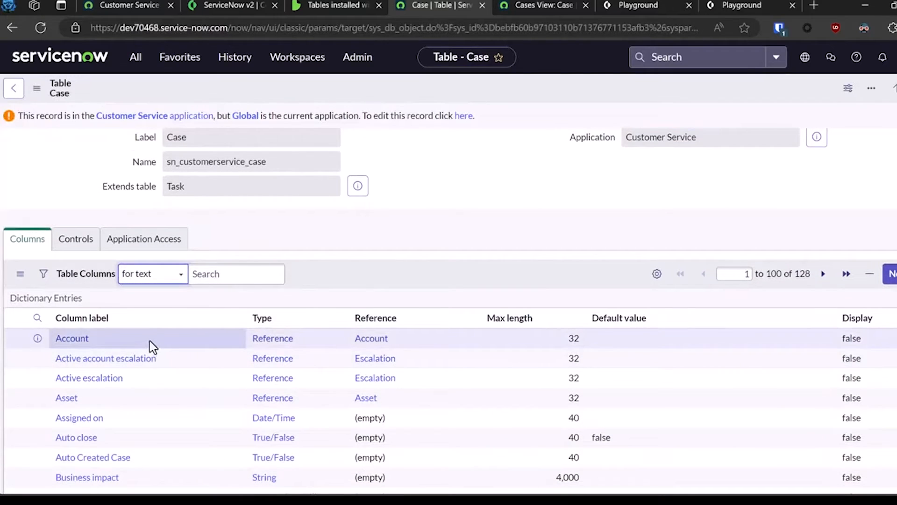
scroll(down, 3)
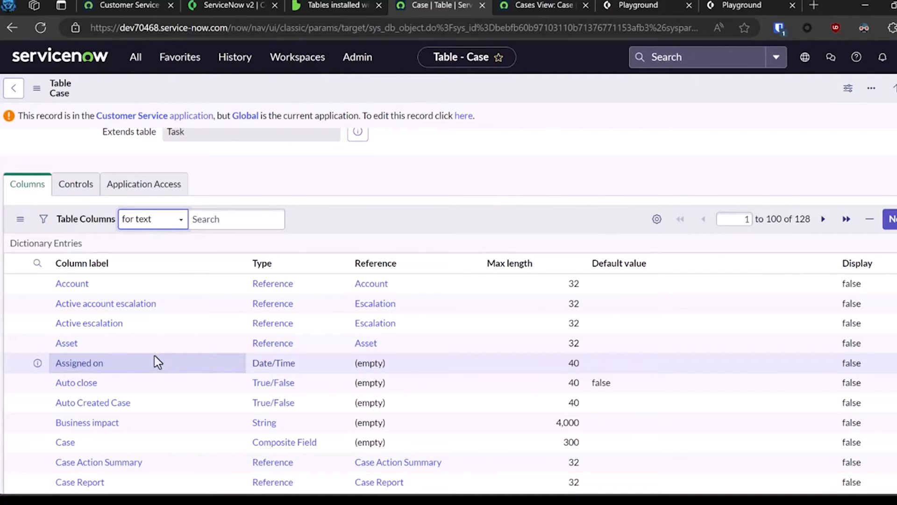
mouse_move(157, 361)
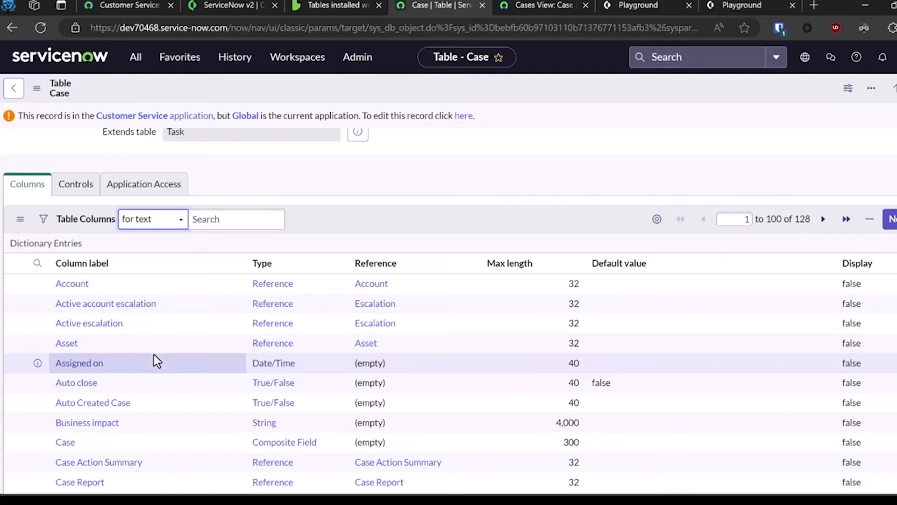
mouse_move(157, 353)
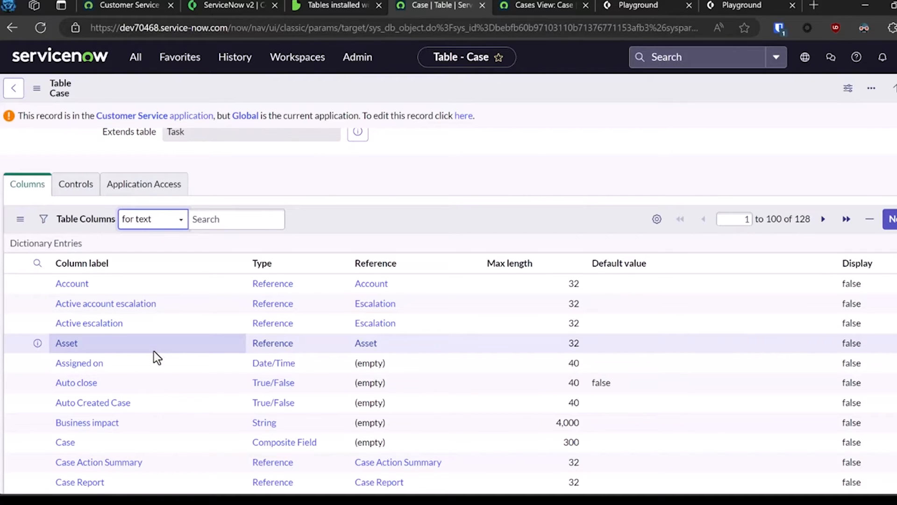
mouse_move(78, 366)
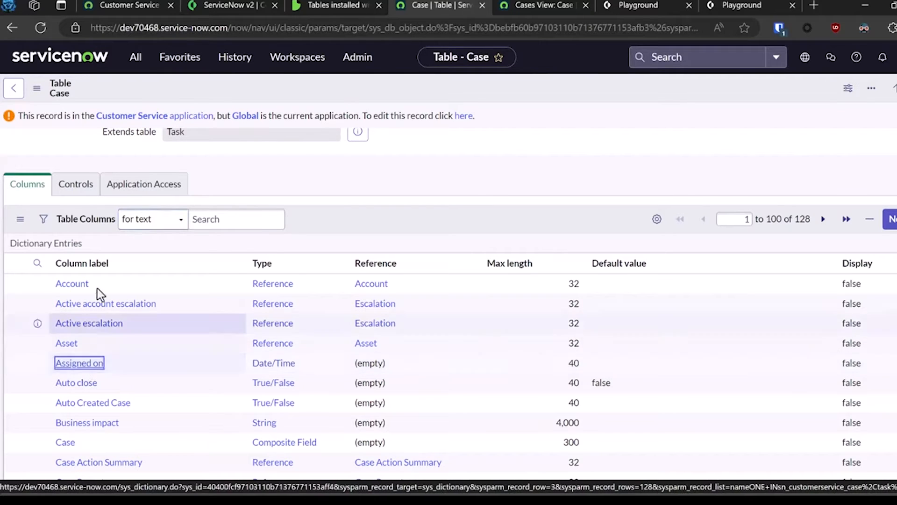
click(79, 362)
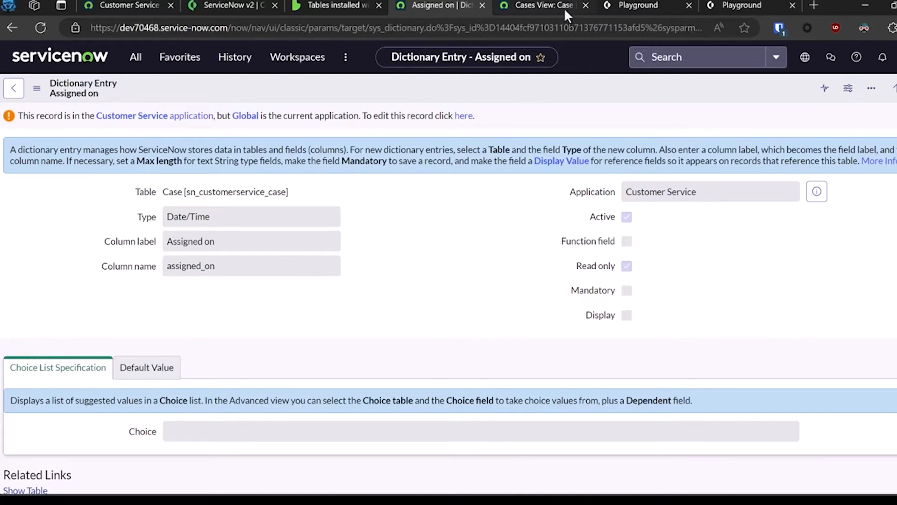
Step: Run !servicenow-create-record on sn_customerservice_case with short description 'Test from XSOAR' and 'Test Comment 1'
click(646, 6)
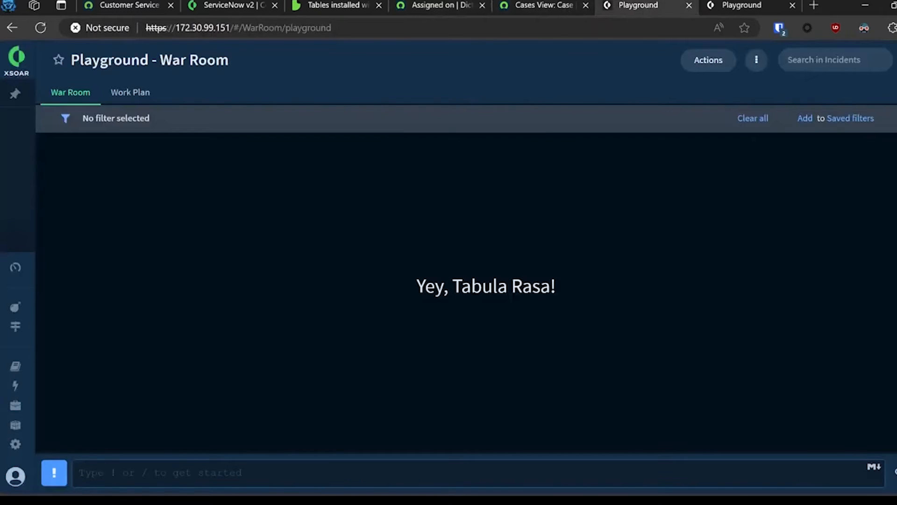
text(/clear_playground)
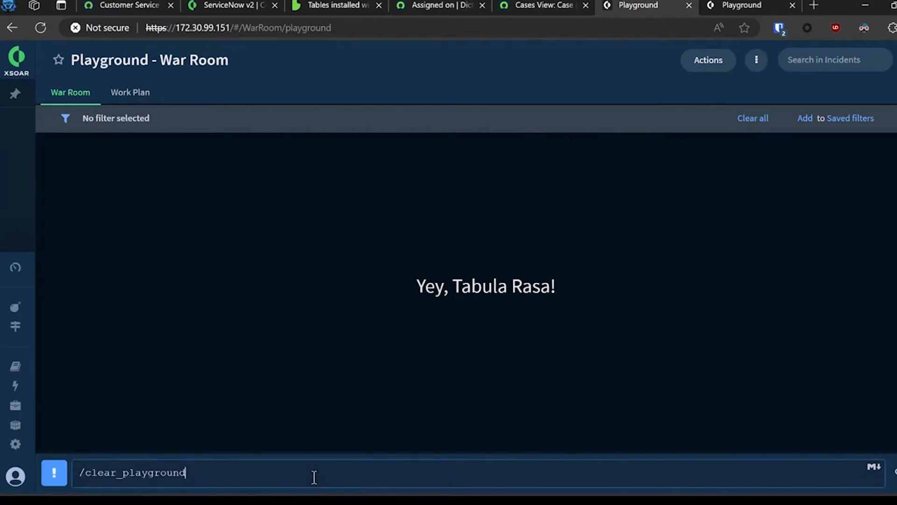
text(!servicenow-create-record table_name=sn_customerservice_case fields=`short_description=Test from XSOAR;comments=Test Comment 1`)
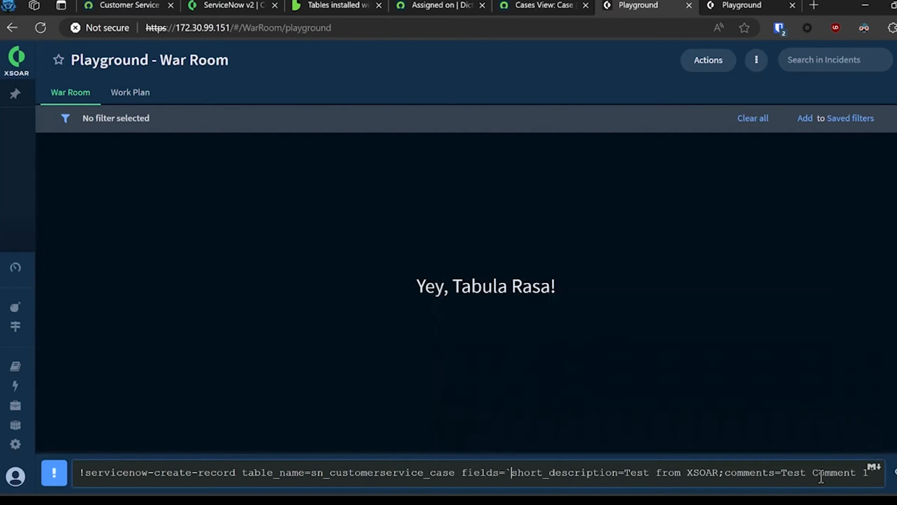
drag(512, 472, 870, 472)
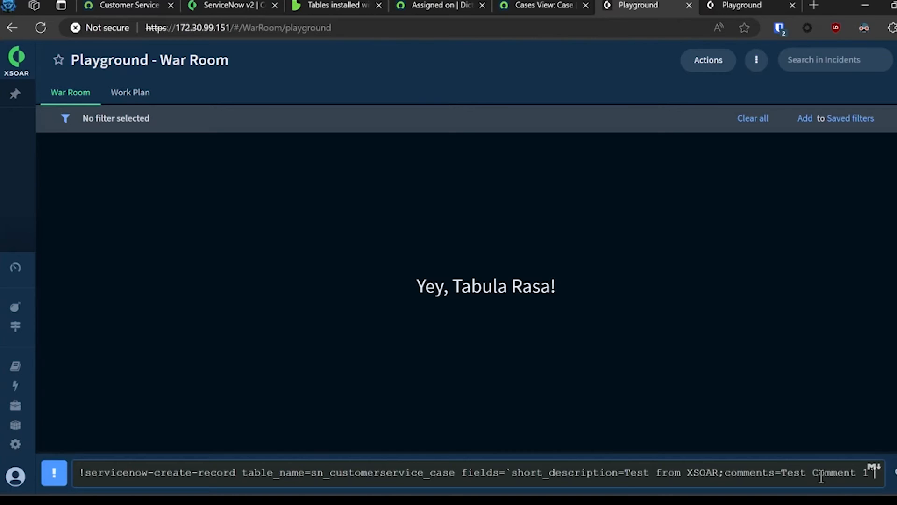
key(Enter)
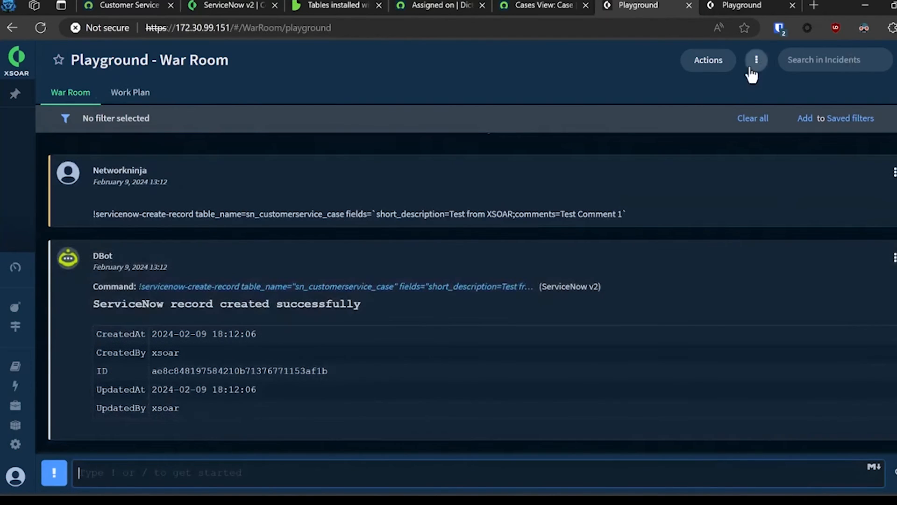
Step: Expand the ServiceNow node in Context Data, then check the ServiceNow Cases list
click(756, 60)
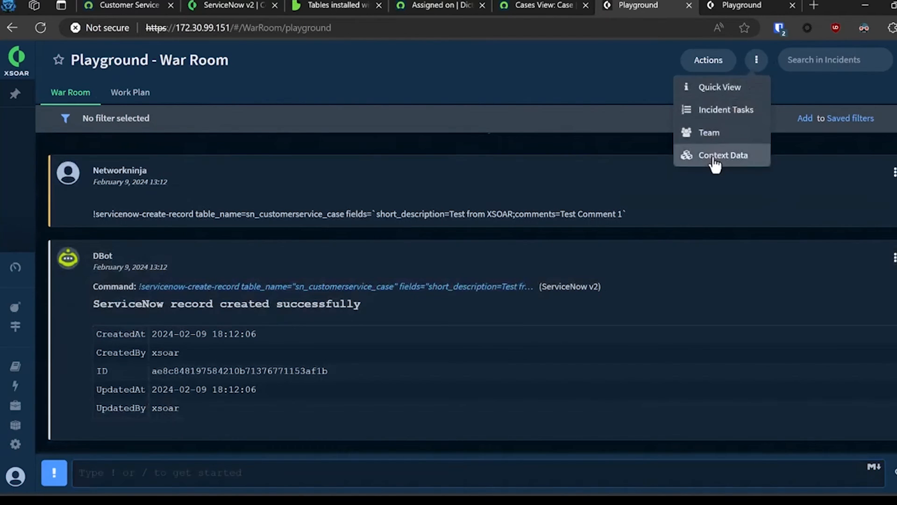
click(722, 154)
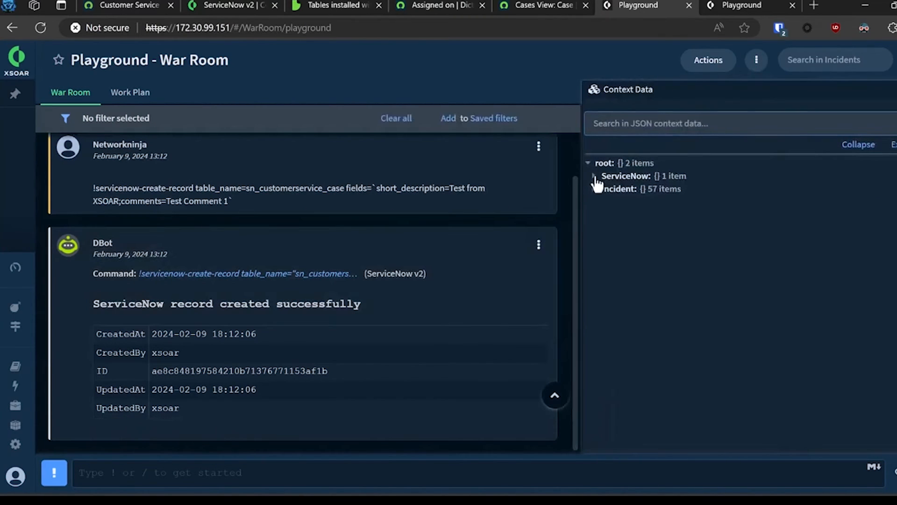
click(594, 176)
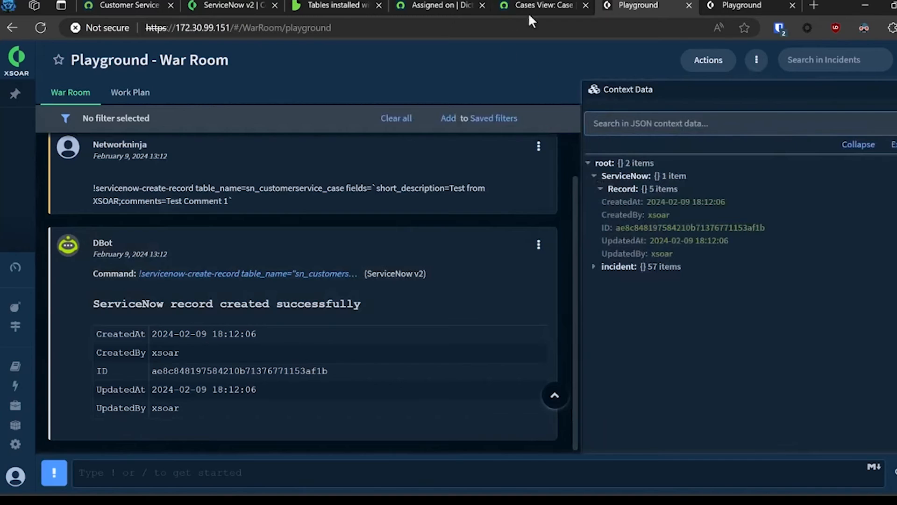
click(541, 6)
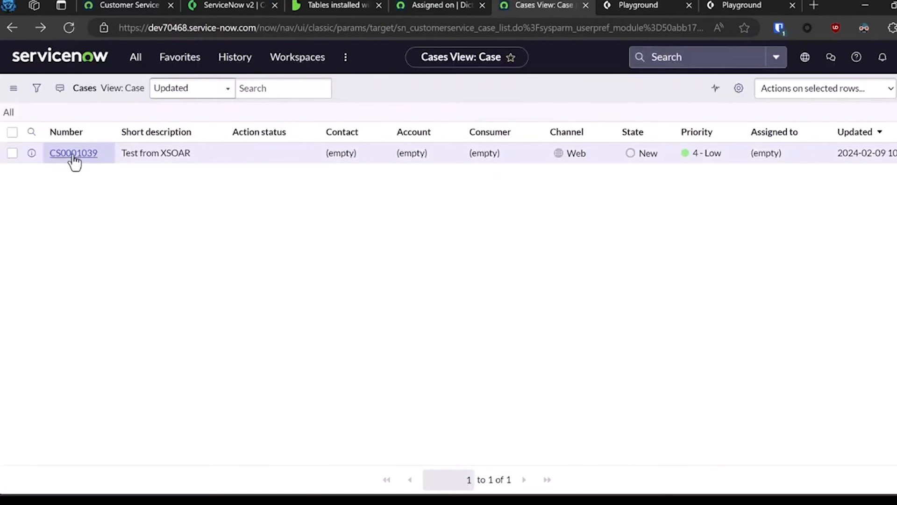
Step: Confirm 'Test Comment 1' in case CS0001039's activity and return to the Playground War Room
click(73, 152)
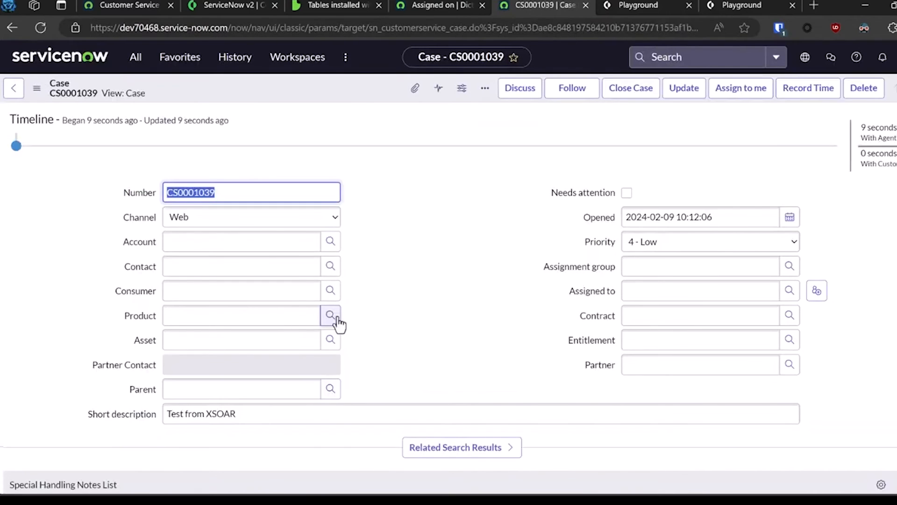
scroll(down, 3)
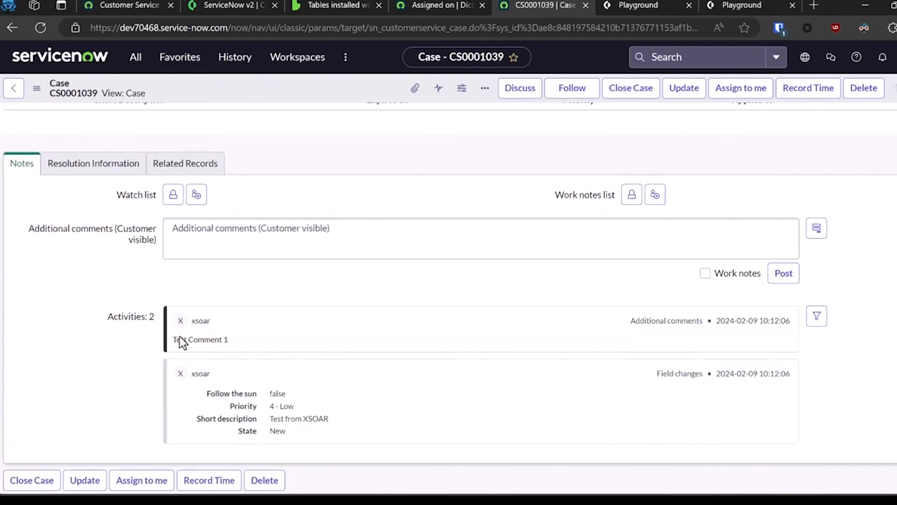
double_click(200, 339)
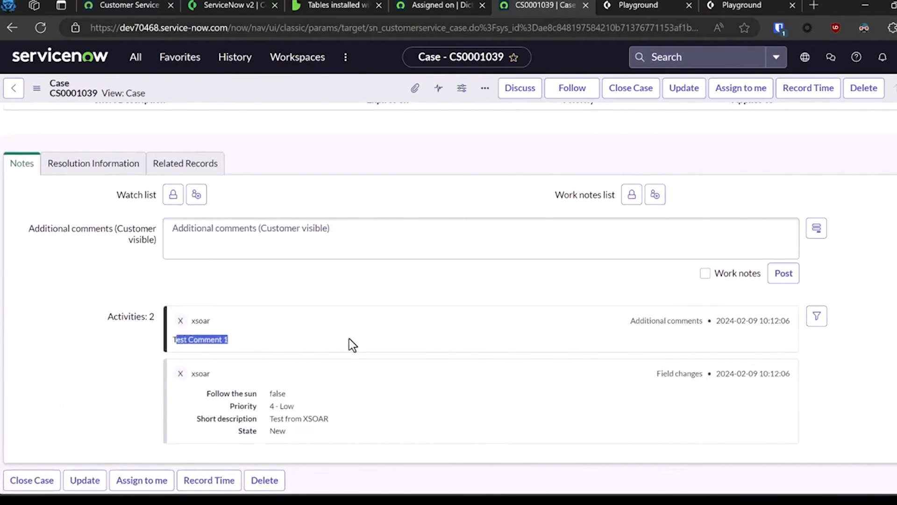
click(640, 5)
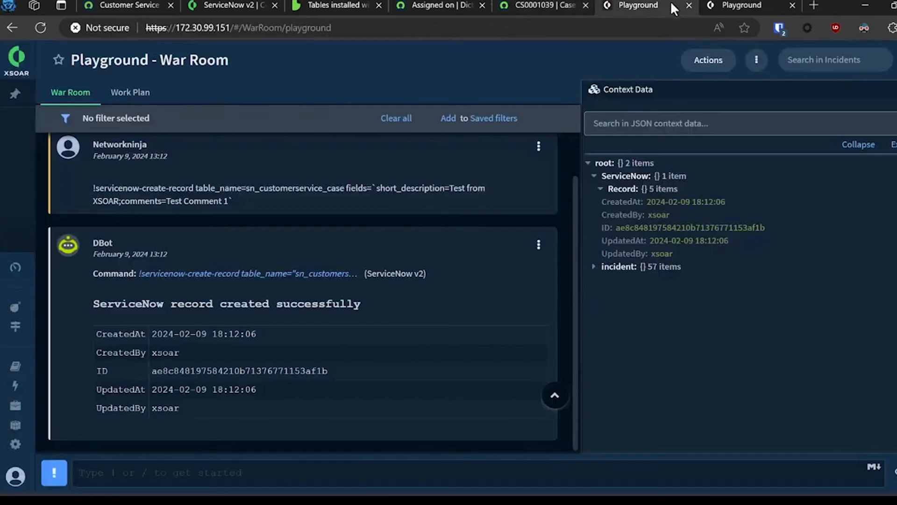
Step: Clear context with !DeleteContext all=yes and confirm 'Test Comment 2' appears in the case activity
text(!DeleteContext all=yes)
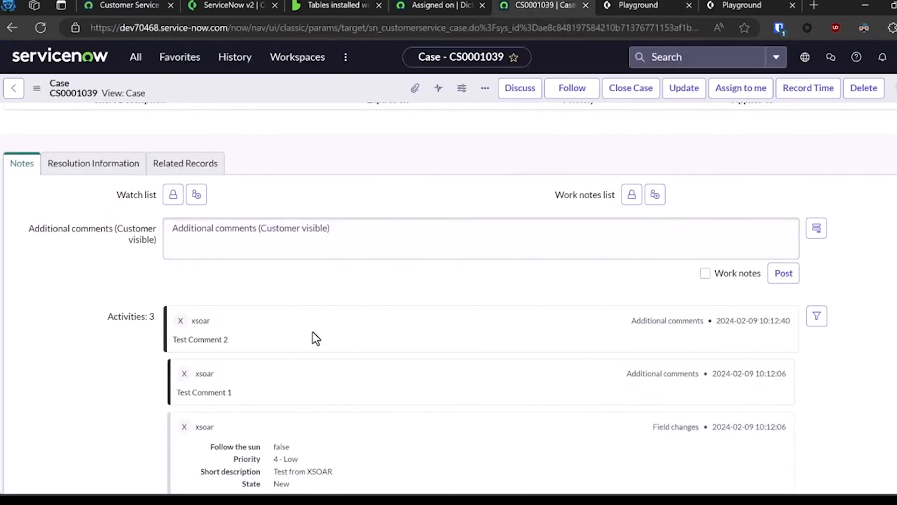
double_click(200, 338)
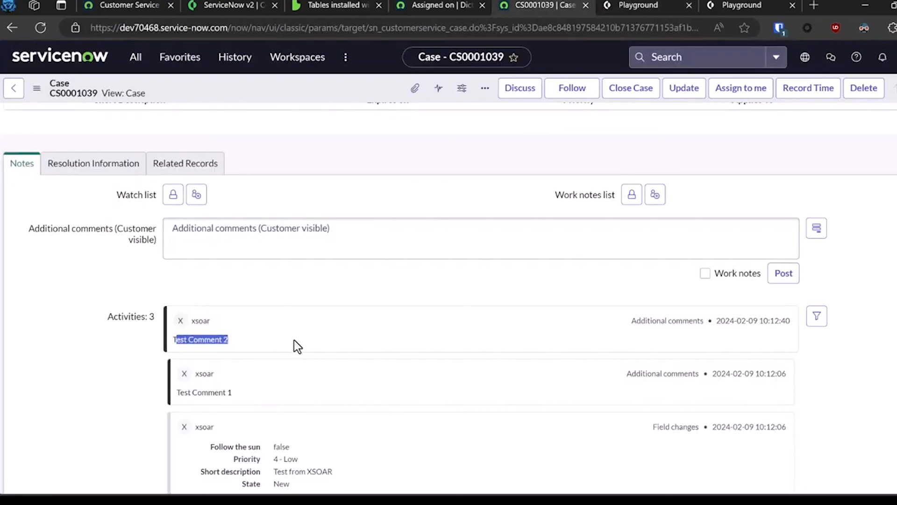